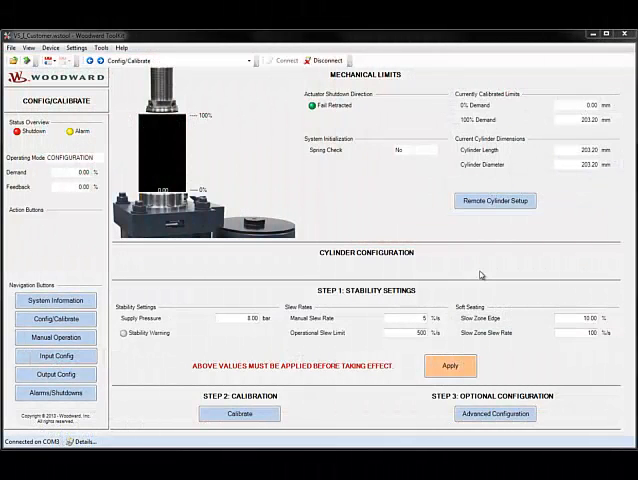
pyautogui.moveTo(464, 277)
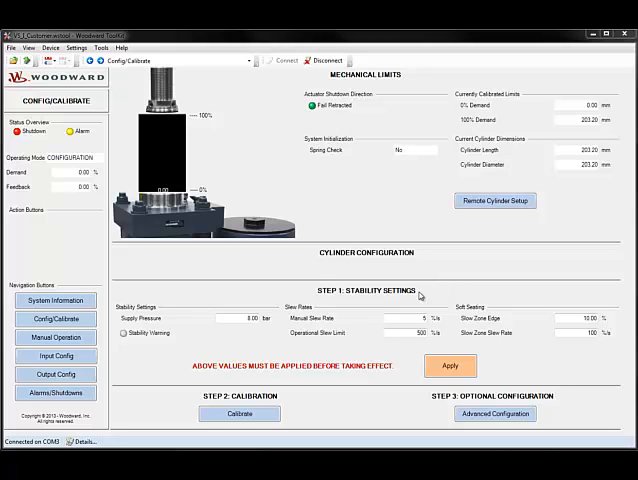
pyautogui.moveTo(434, 291)
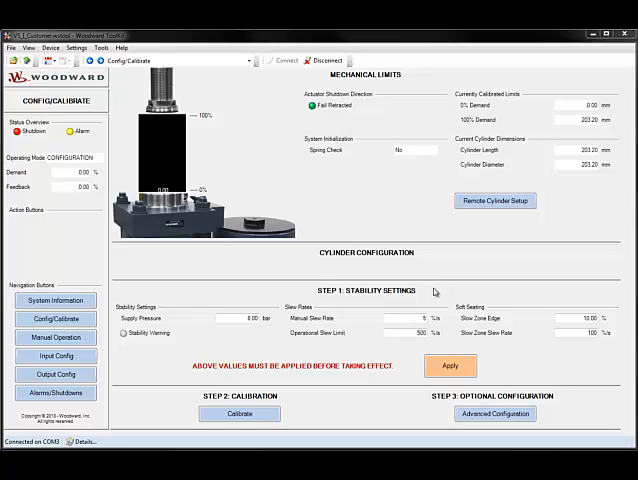
pyautogui.moveTo(365, 330)
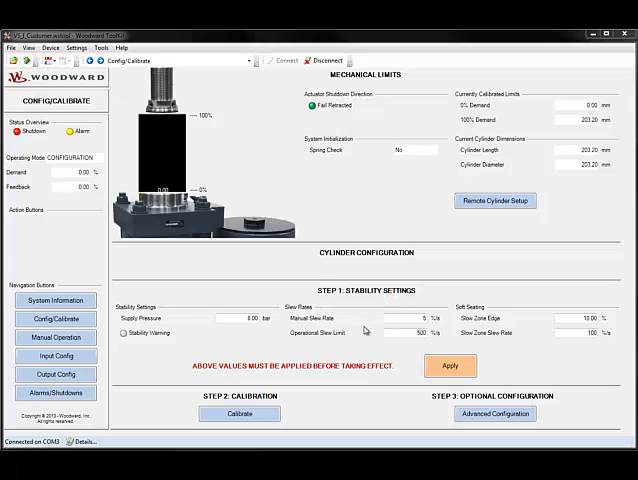
# Step: Set Manual Slew Rate to 100 %/s, apply it, and save the configuration
pyautogui.click(410, 318)
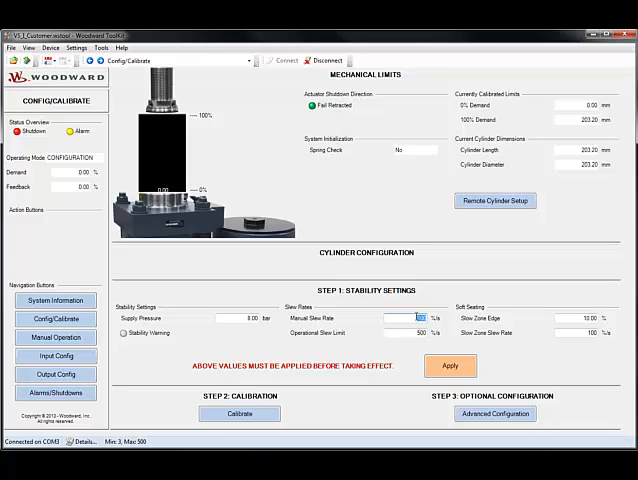
pyautogui.click(450, 365)
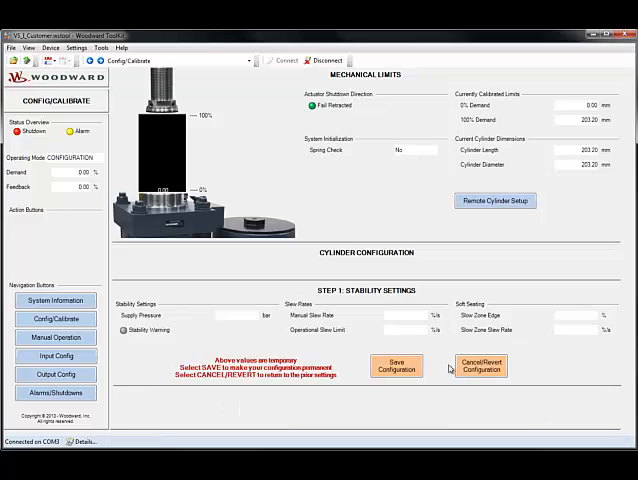
pyautogui.click(396, 363)
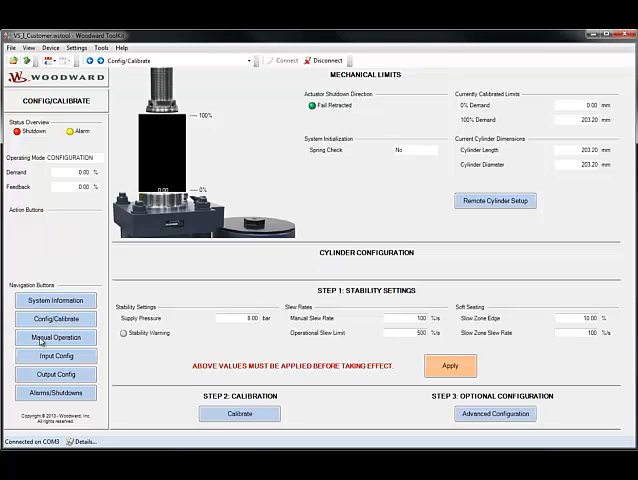
# Step: Open the Manual Operation page and start the Demand and Feedback trend chart
pyautogui.click(56, 337)
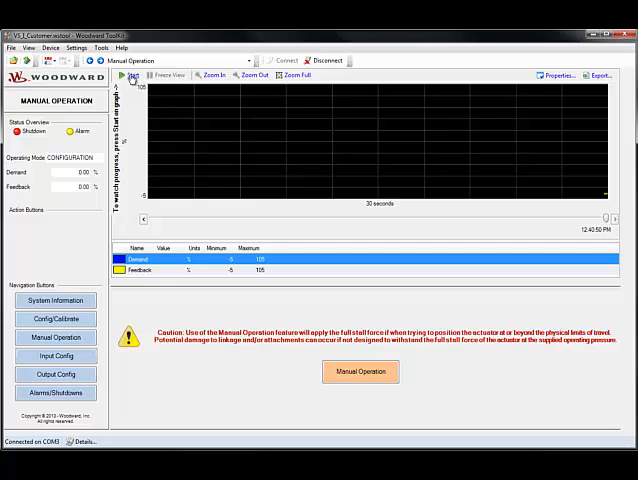
pyautogui.click(140, 75)
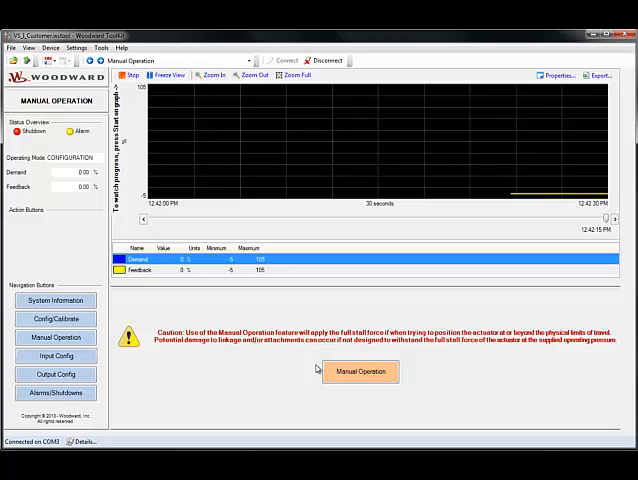
# Step: Activate manual operation mode from the button below the caution message
pyautogui.click(360, 371)
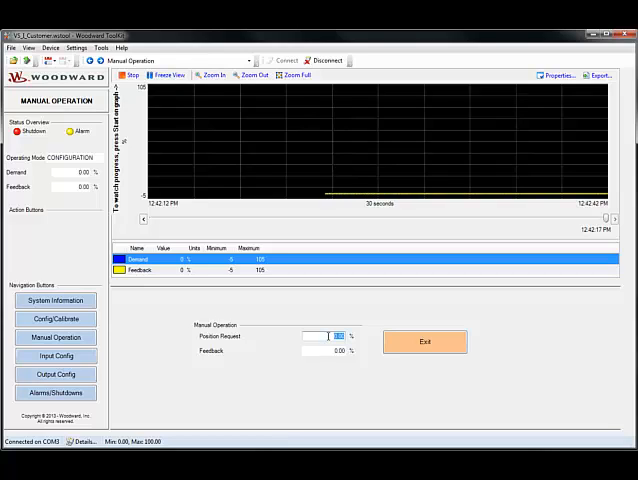
# Step: Request a 50% actuator position, then exit manual operation back to fail-safe
pyautogui.write('50')
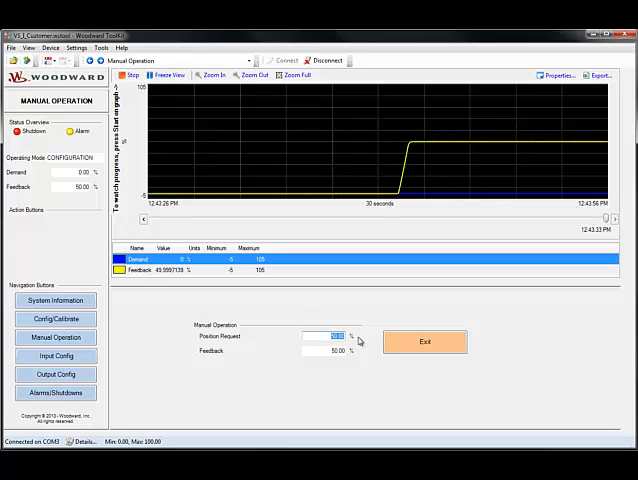
pyautogui.moveTo(272, 311)
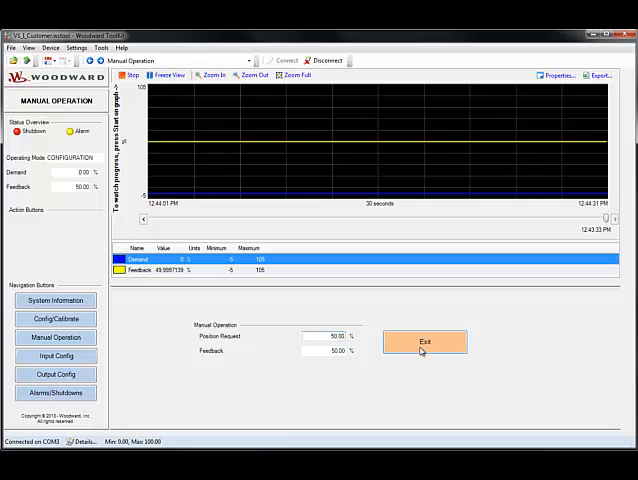
pyautogui.click(424, 342)
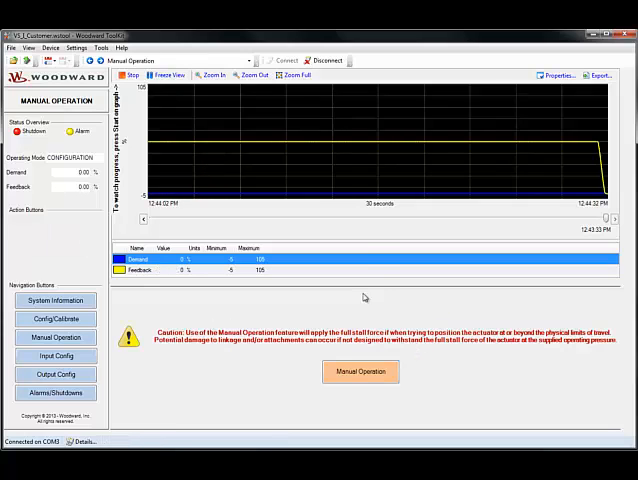